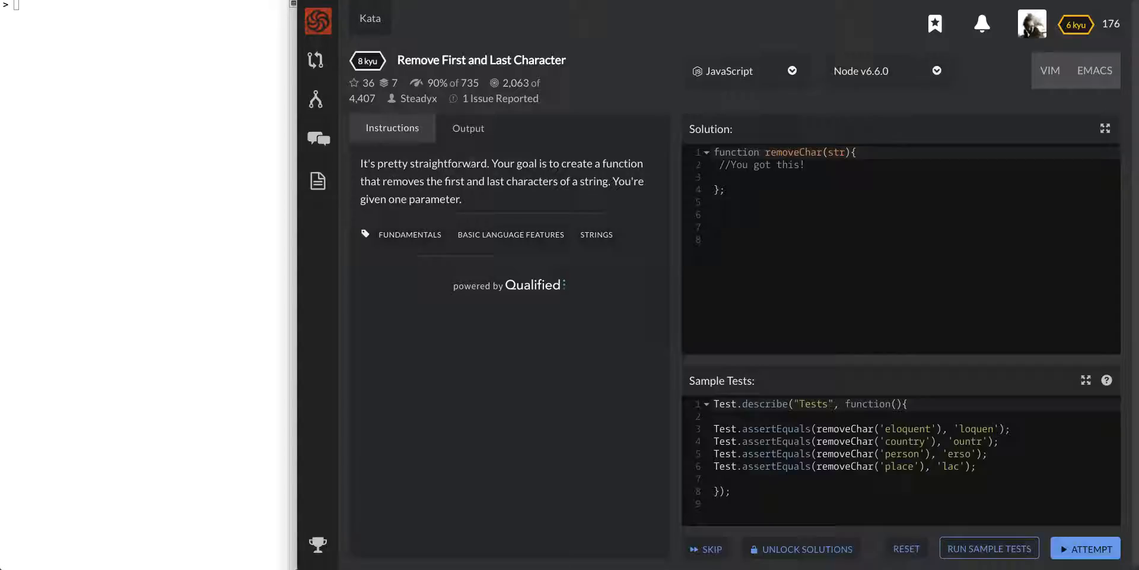
mouse_move(421, 192)
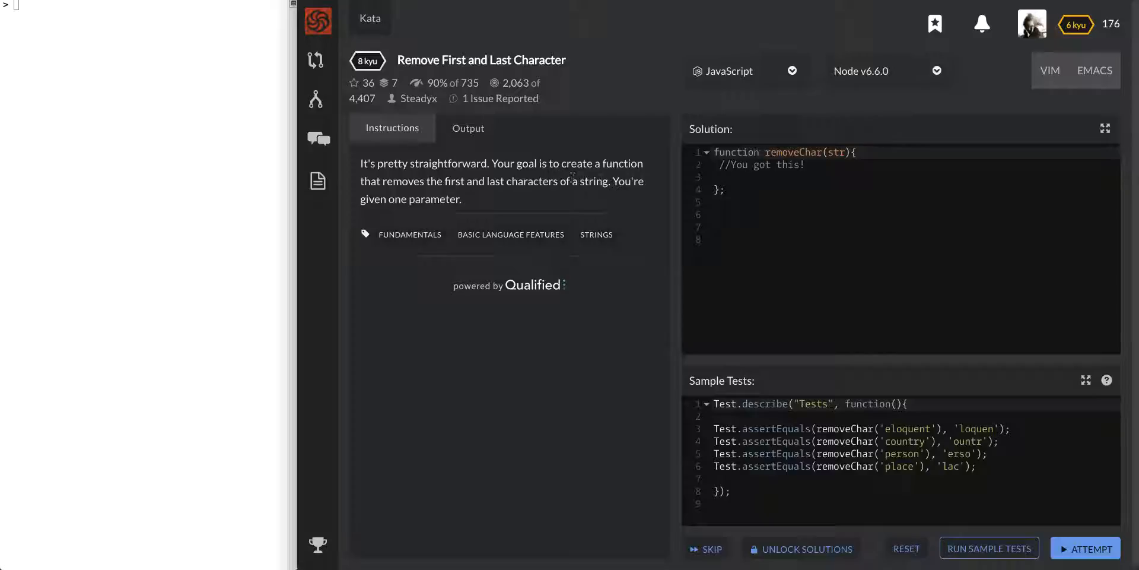
mouse_move(479, 203)
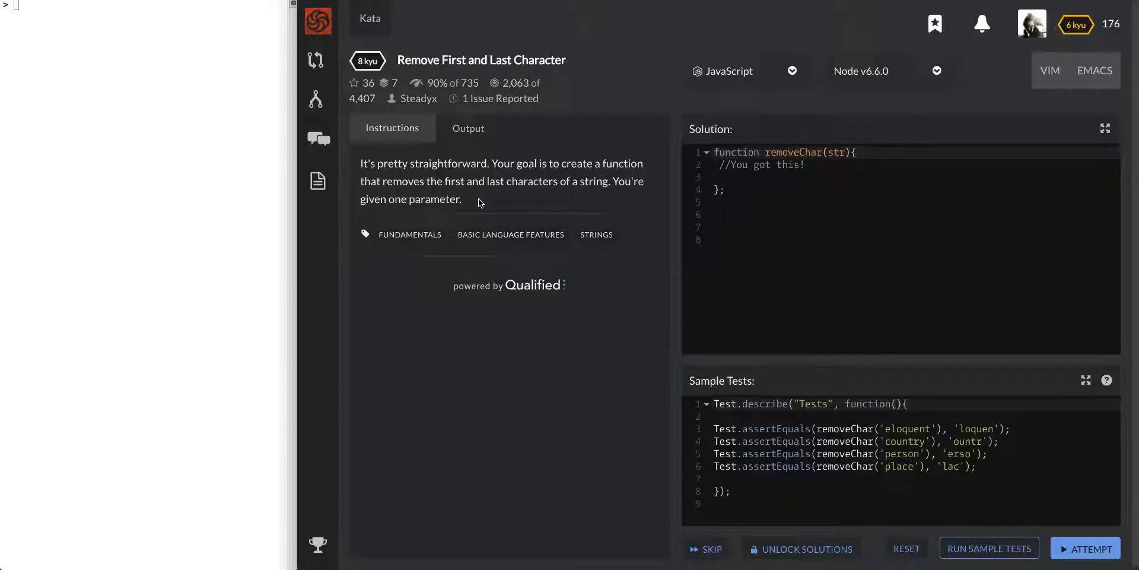
mouse_move(856, 351)
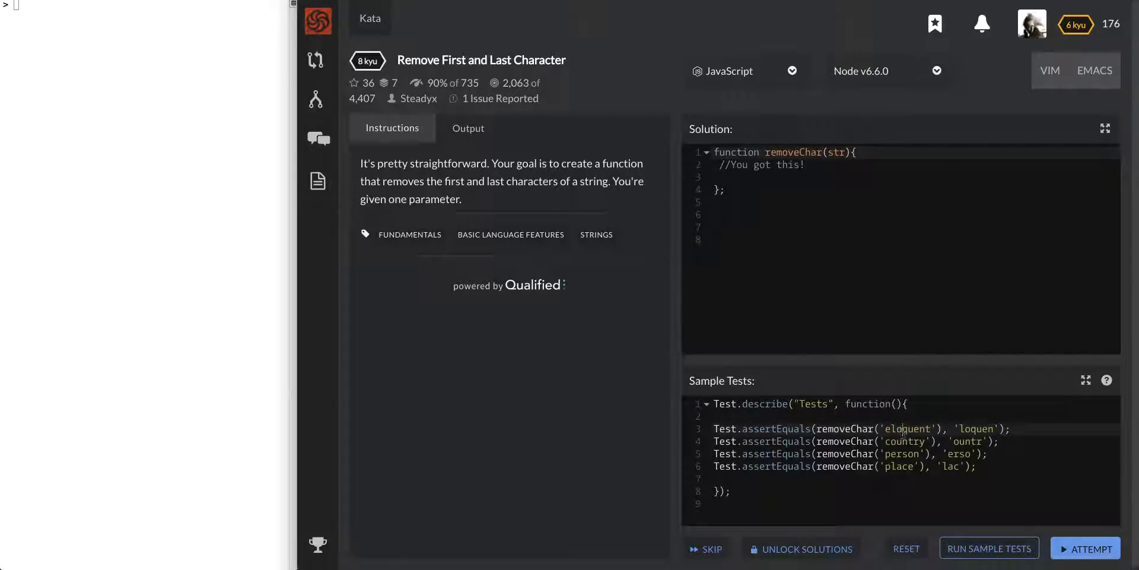
Step: Review the sample inputs, then clear the '//You got this!' placeholder from the removeChar body
double_click(906, 428)
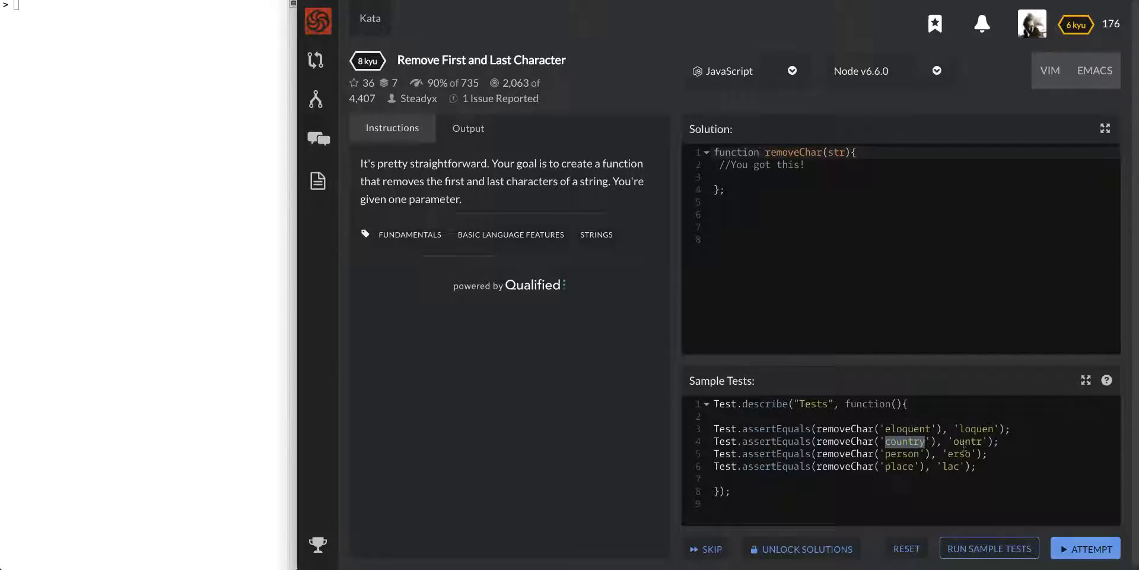
double_click(900, 465)
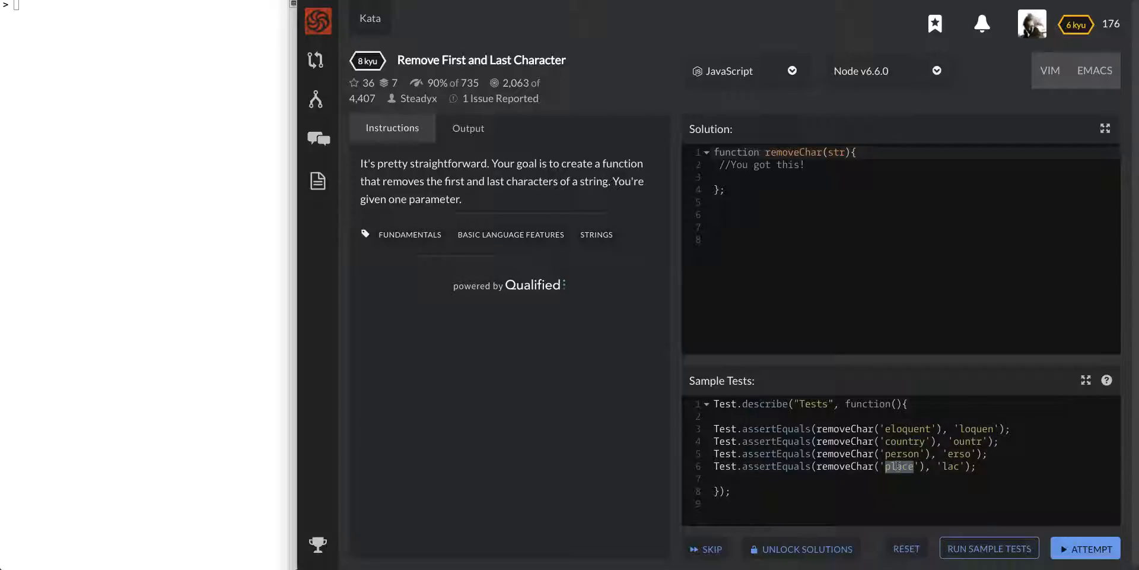
mouse_move(881, 282)
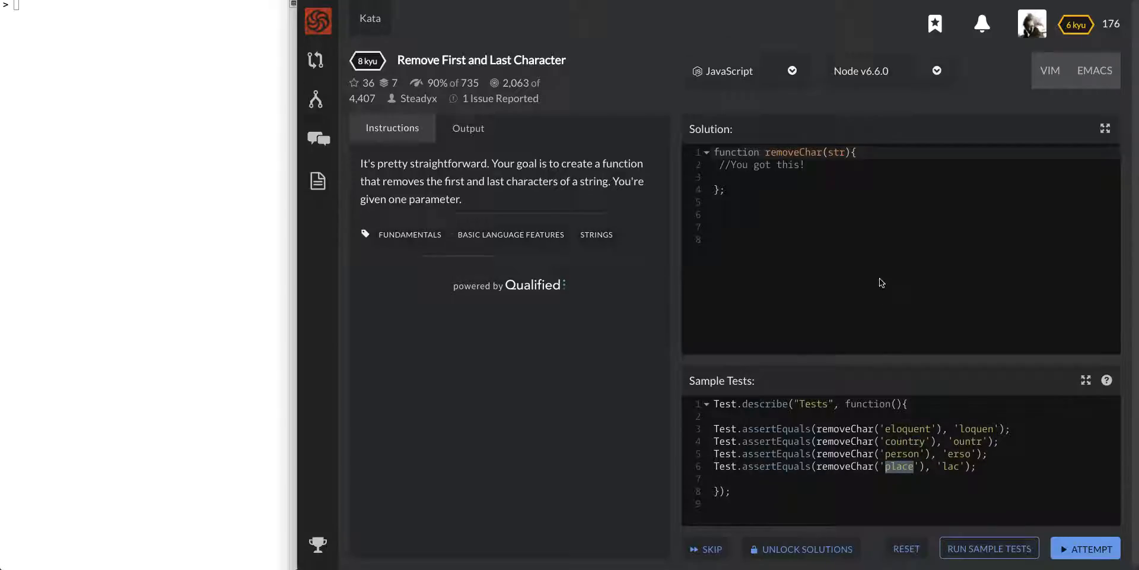
click(810, 165)
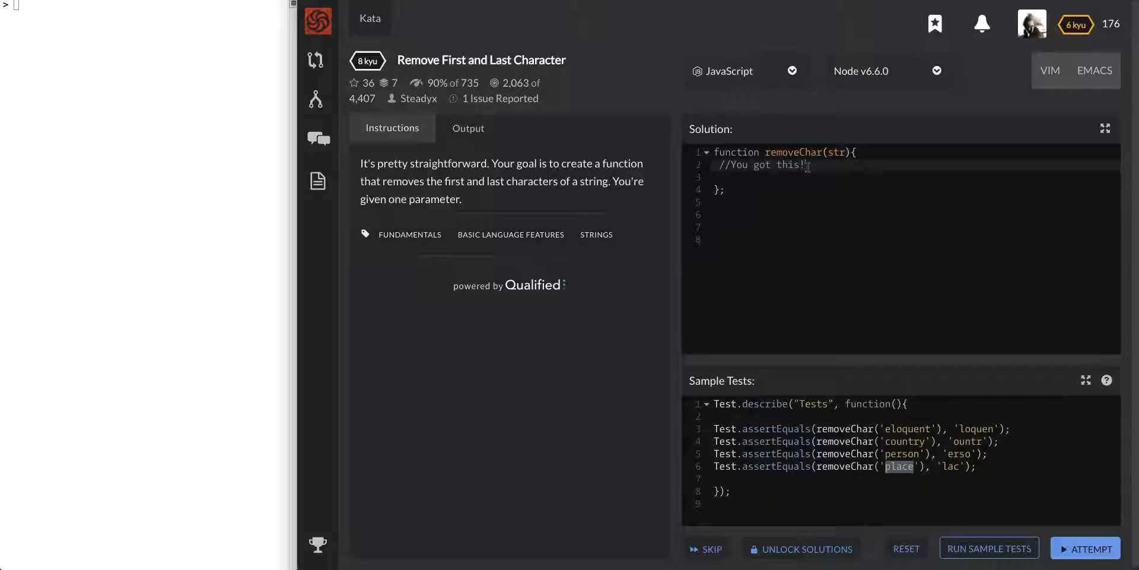
key(Backspace)
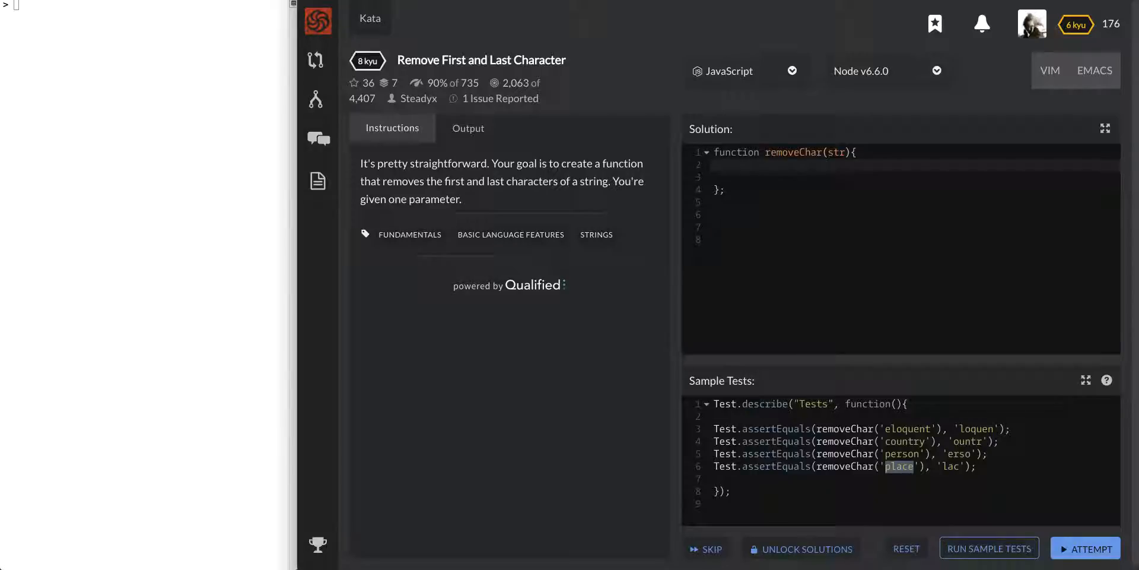
Step: In the Node REPL define str = "abcde" and evaluate str.slice(0) returning 'abcde'
text(str)
text(8 * 8)
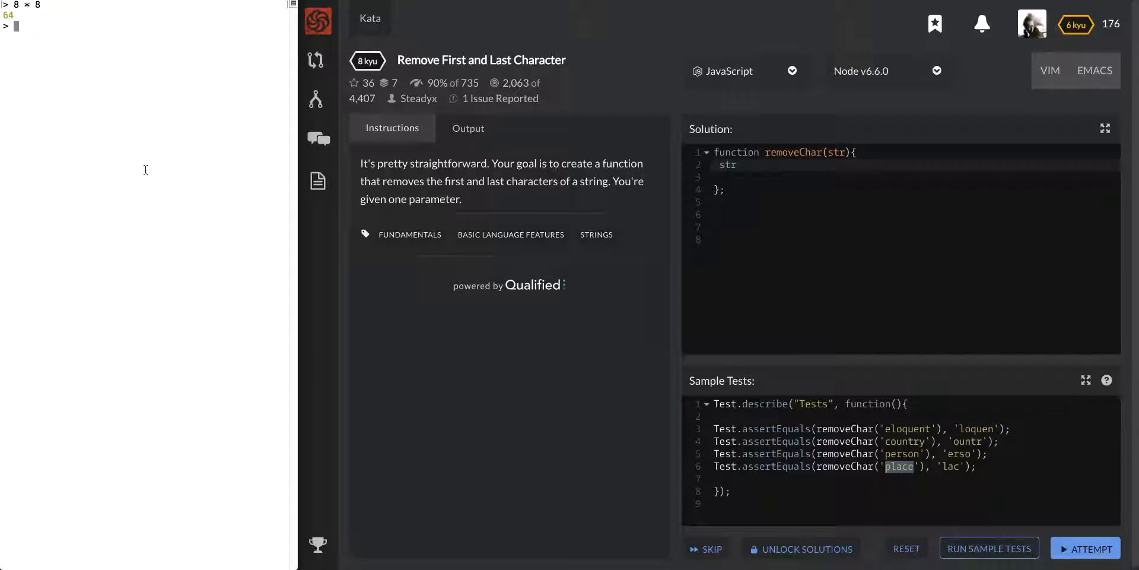
text(let str = "ab)
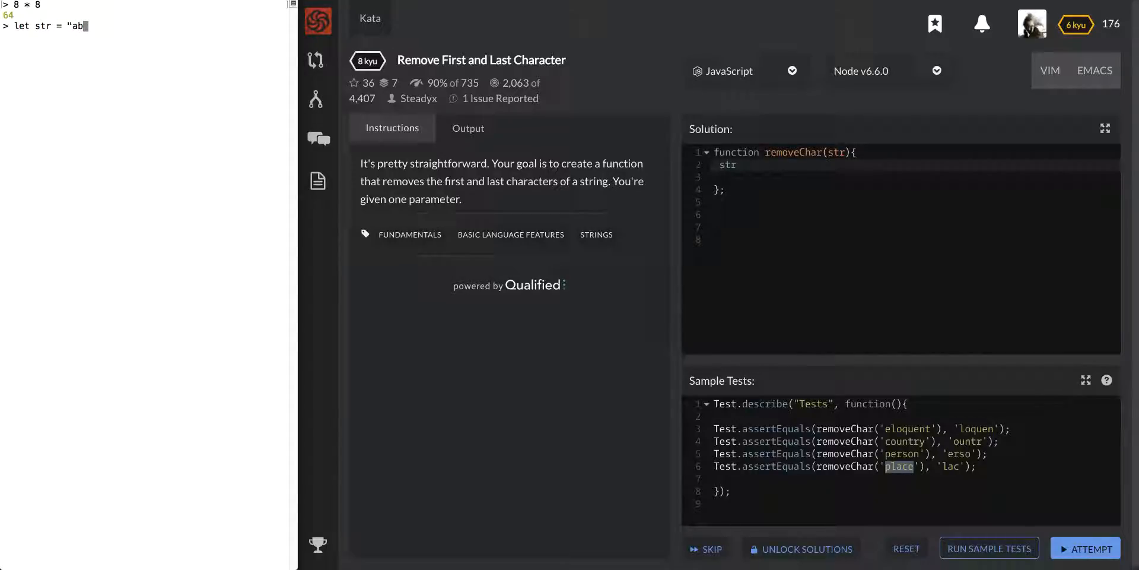
text(cde")
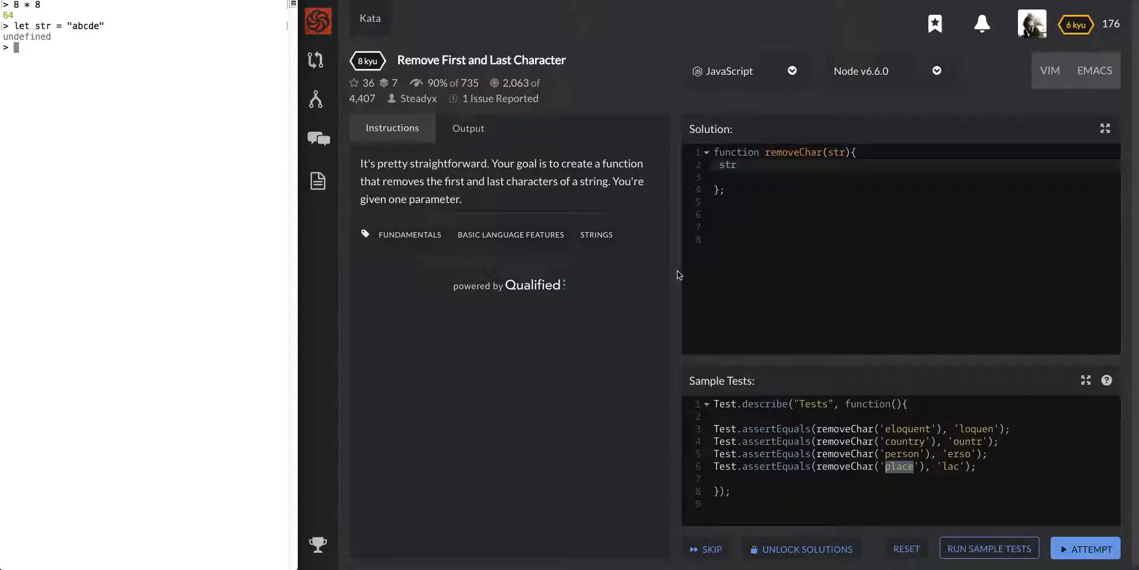
text(str)
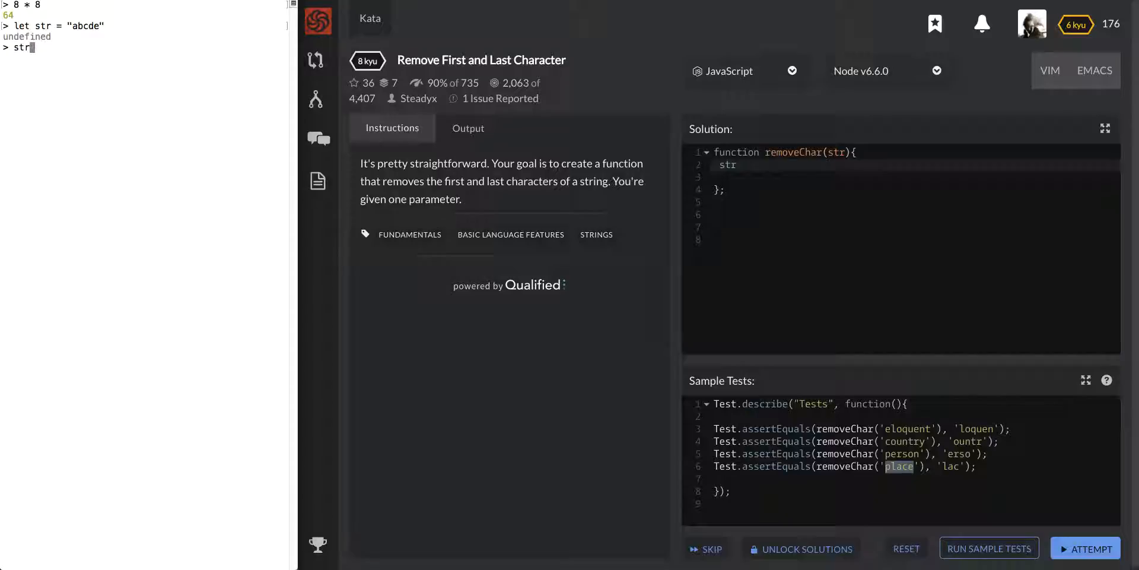
text(.slice()
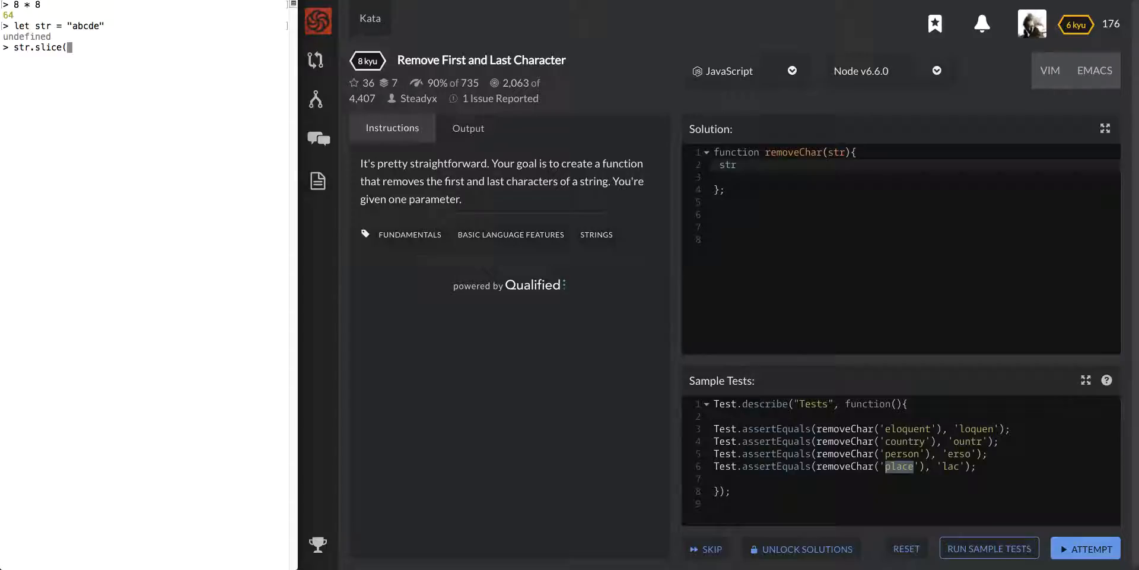
text(0))
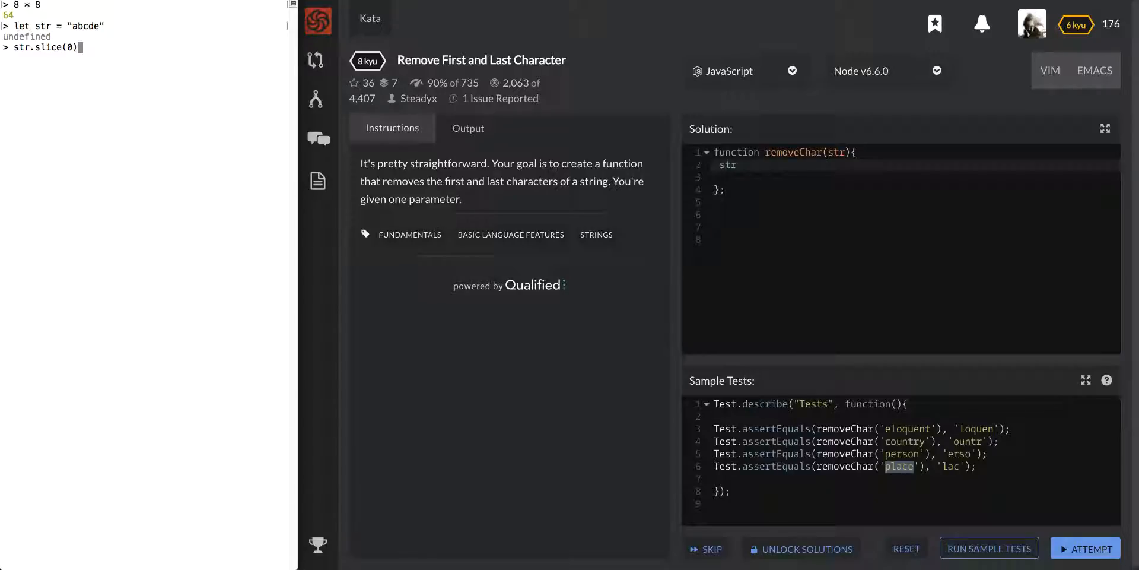
key(Enter)
text(str.slice(0))
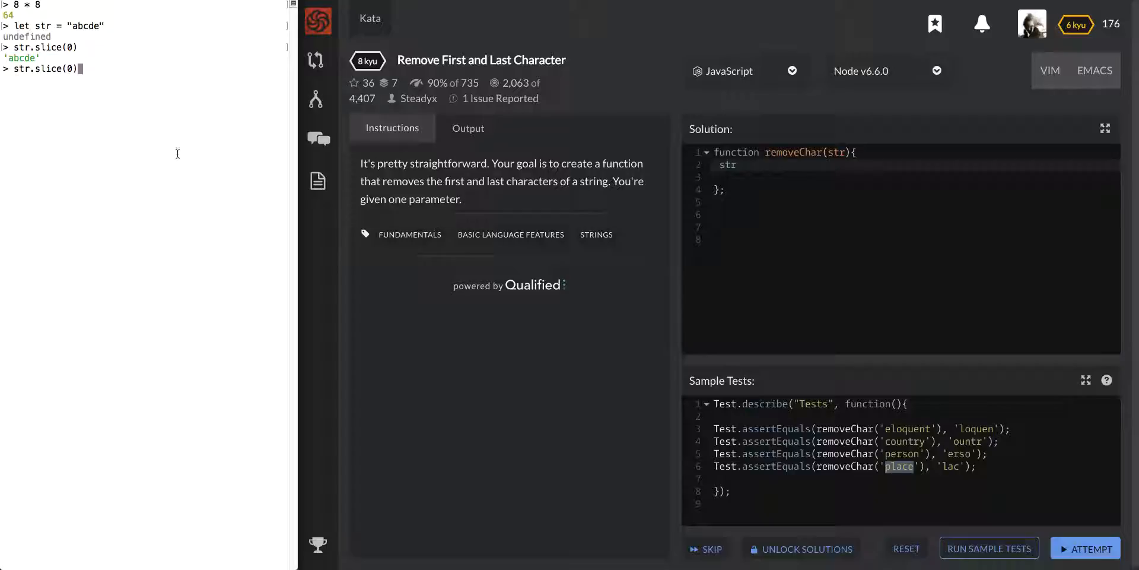
mouse_move(117, 86)
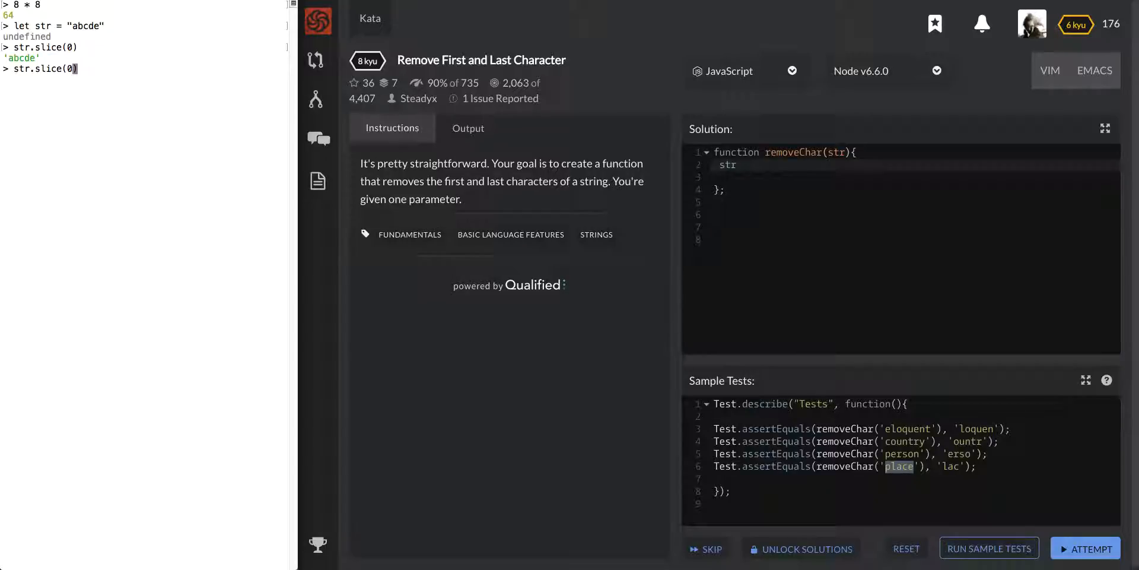
Step: Evaluate str.slice(1) to get 'bcde' without the first letter
text(1)
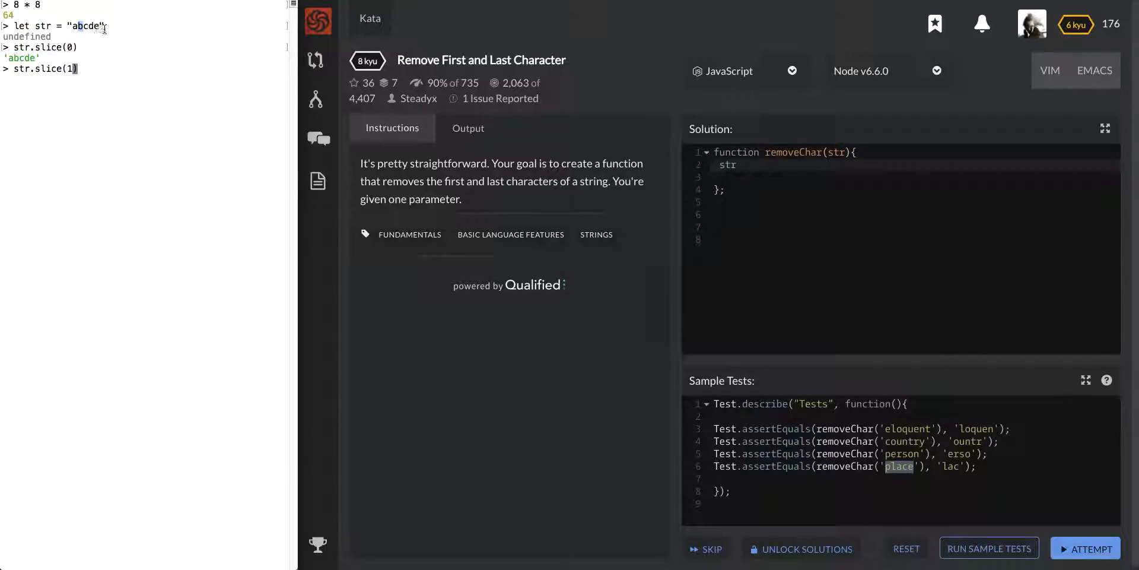
mouse_move(135, 121)
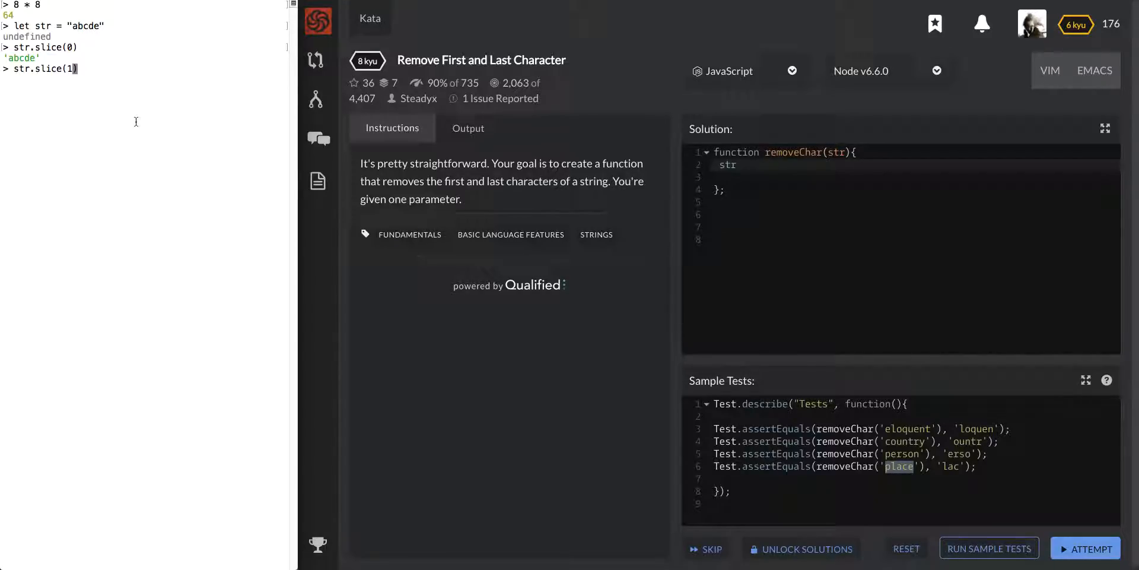
key(Enter)
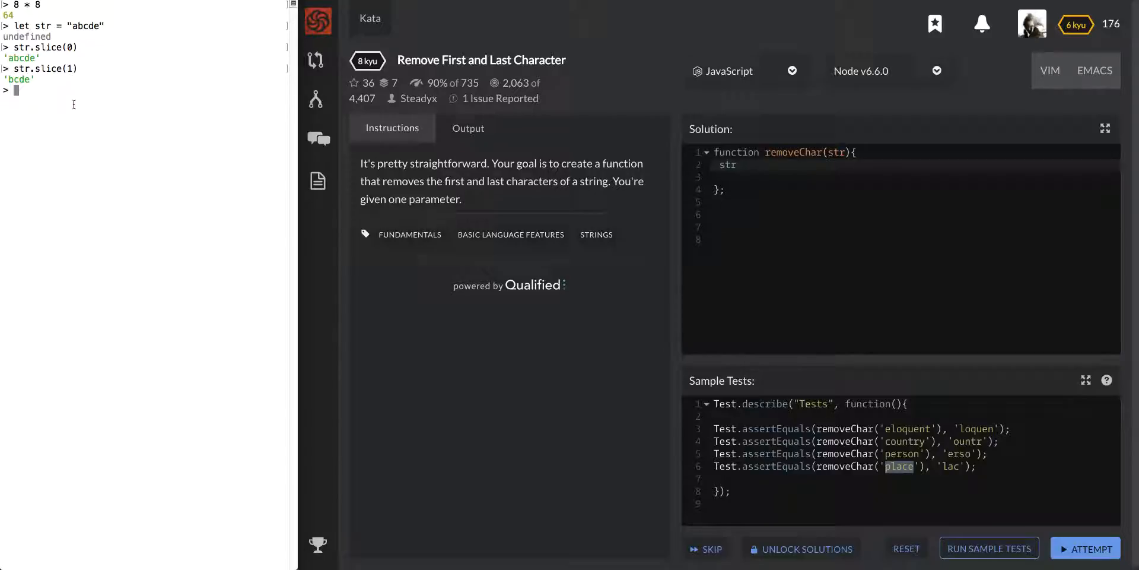
Step: Evaluate str.slice(1,4) returning 'bcd', then return to the solution function body
text(str.slice(1))
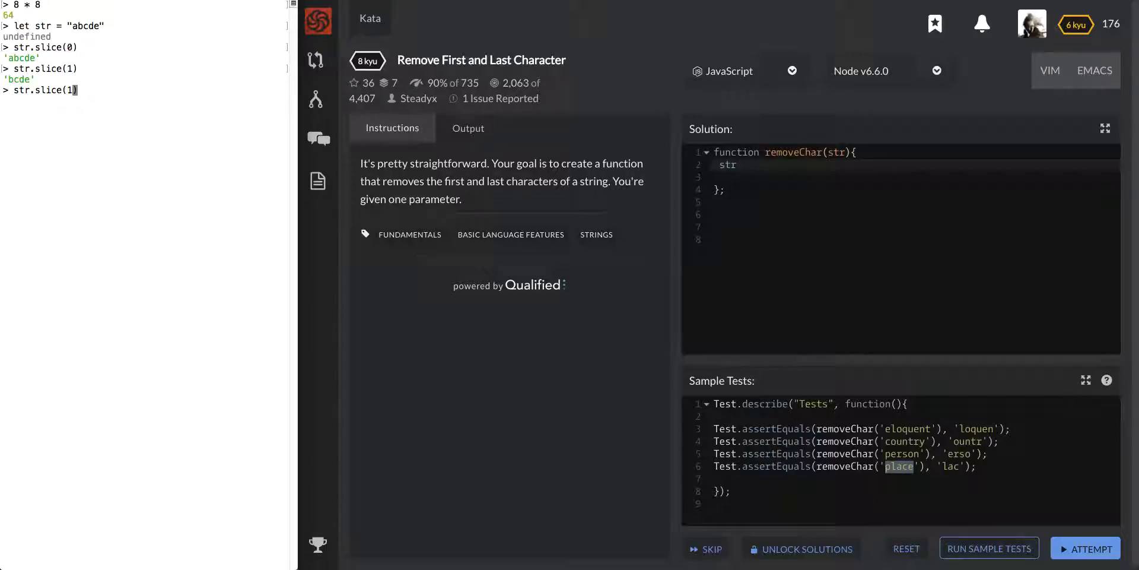
text(,)
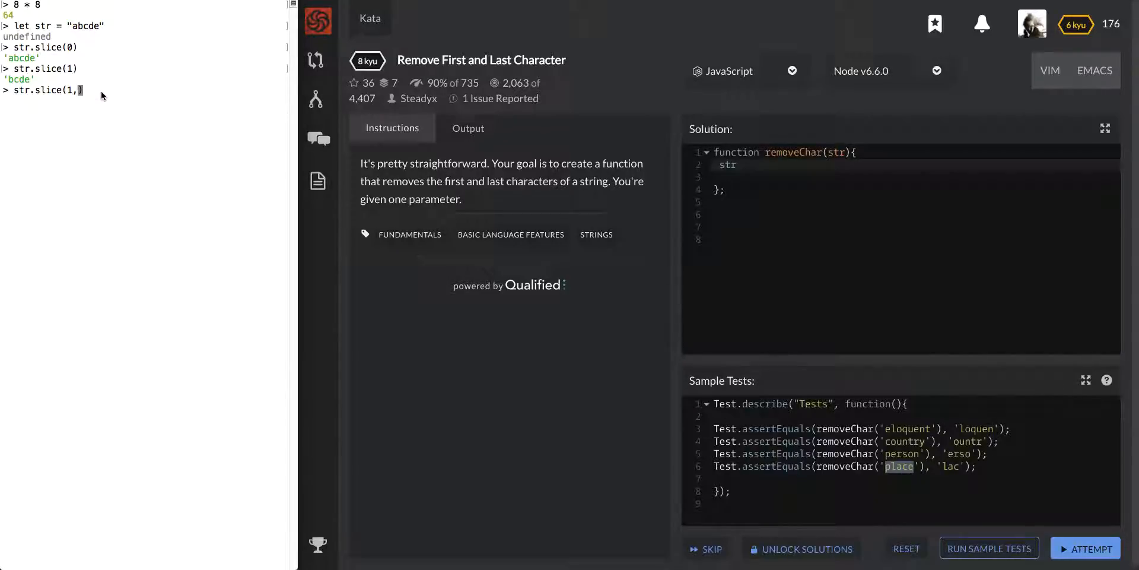
text(4)
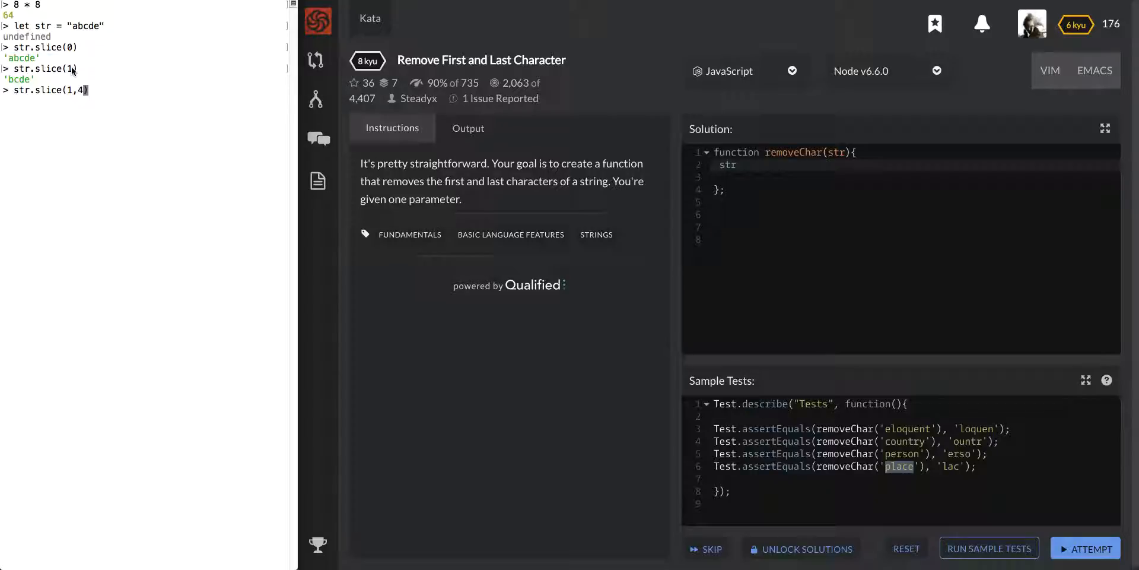
mouse_move(99, 32)
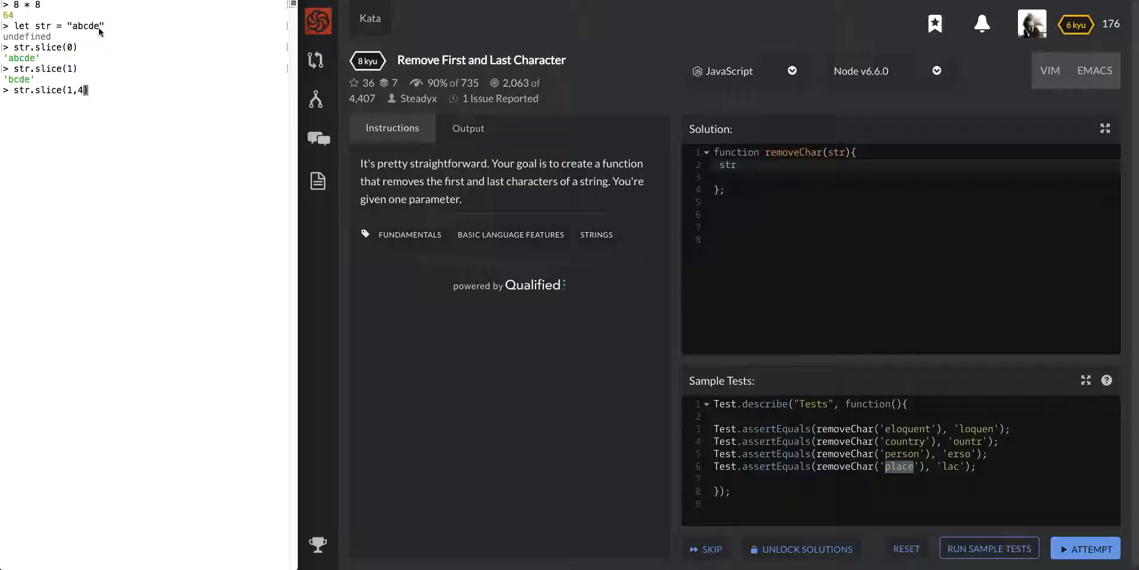
key(Enter)
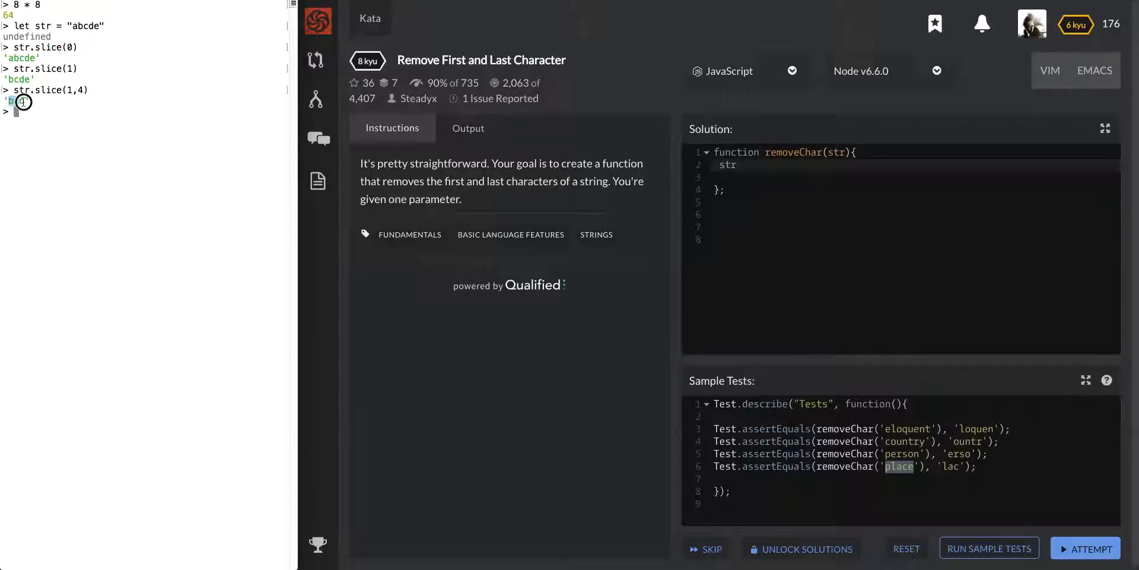
key(Enter)
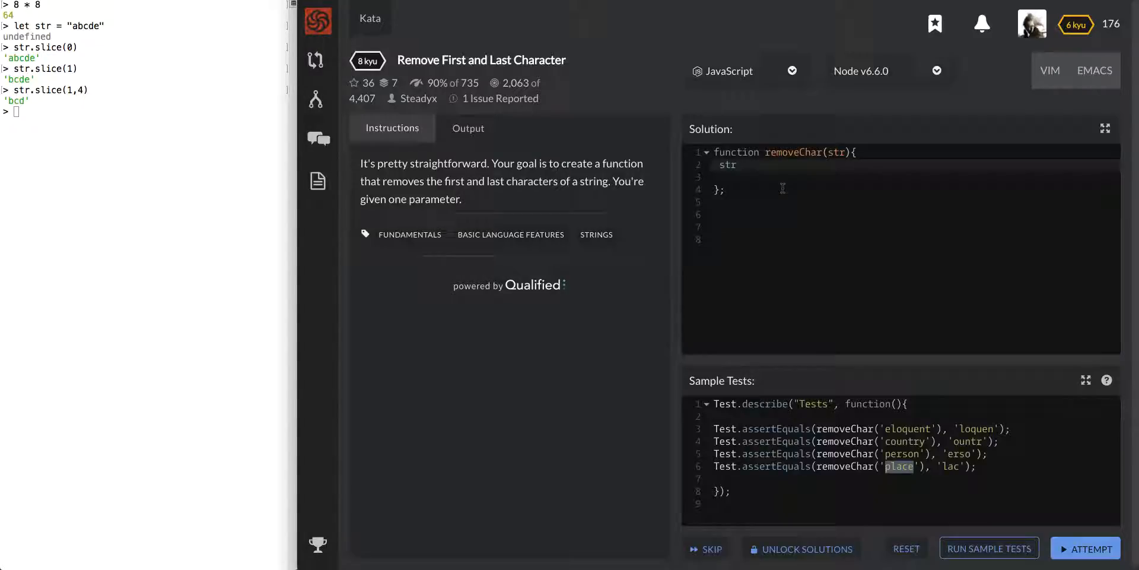
click(738, 164)
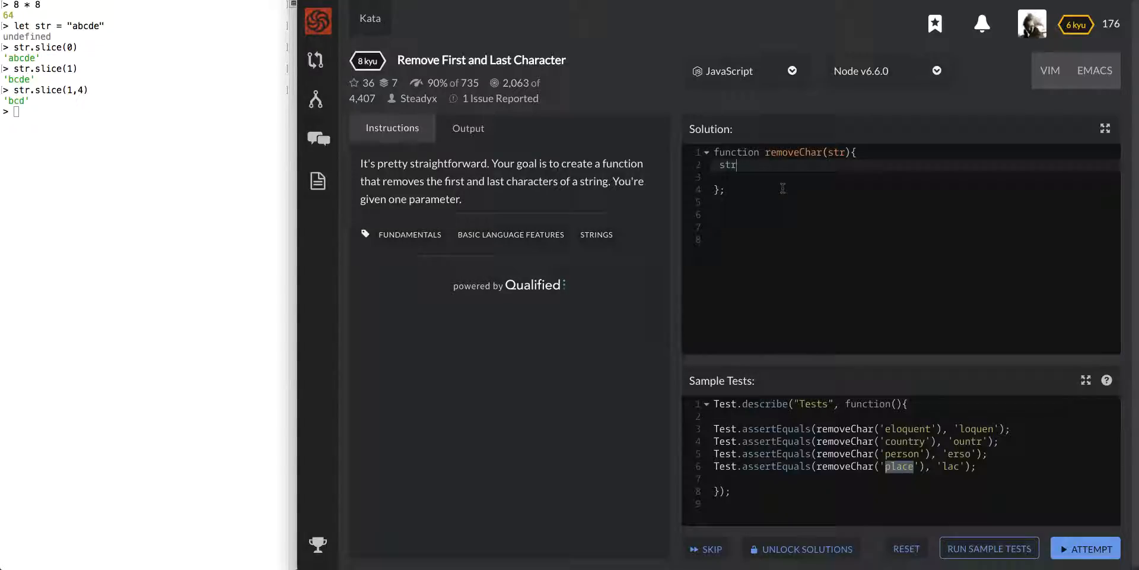
mouse_move(109, 195)
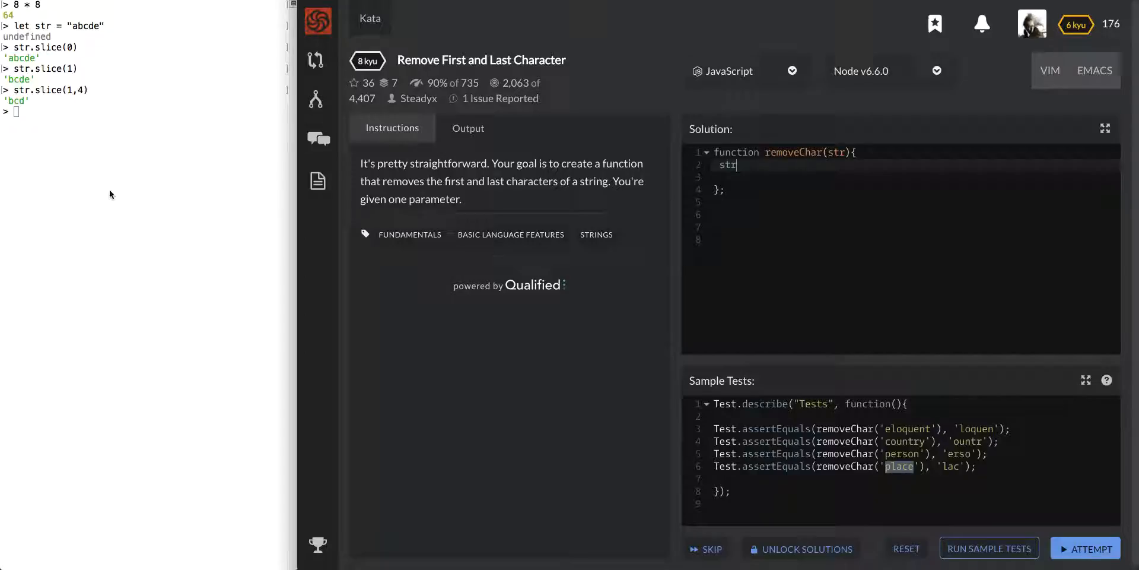
Step: Evaluate str.slice(1,-1) for 'bcd' and define str2 as a long random string
text(str.slice(1,4))
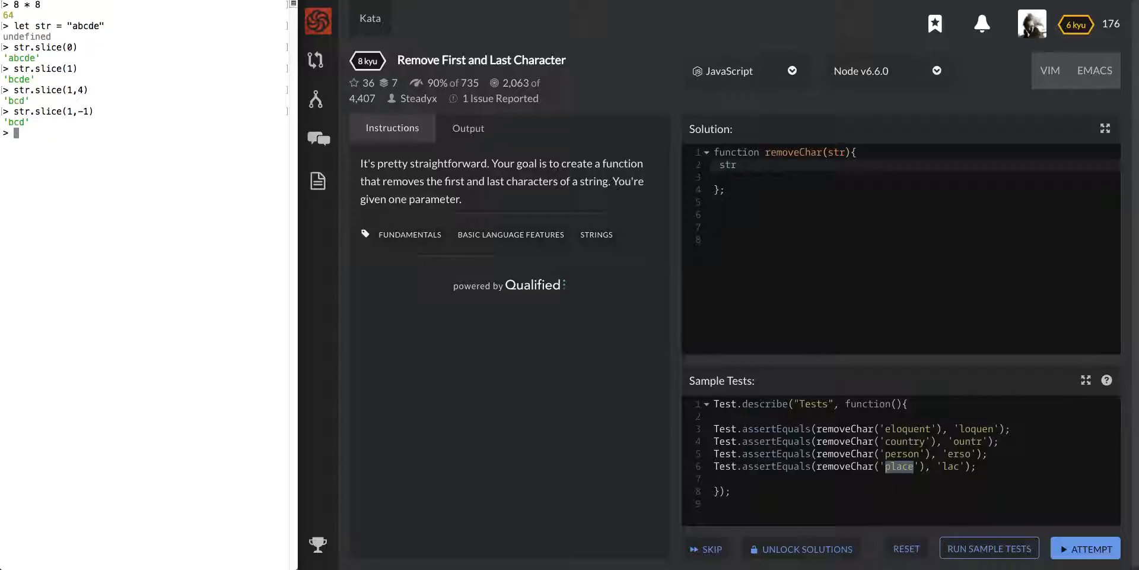
text(let str2 = ")
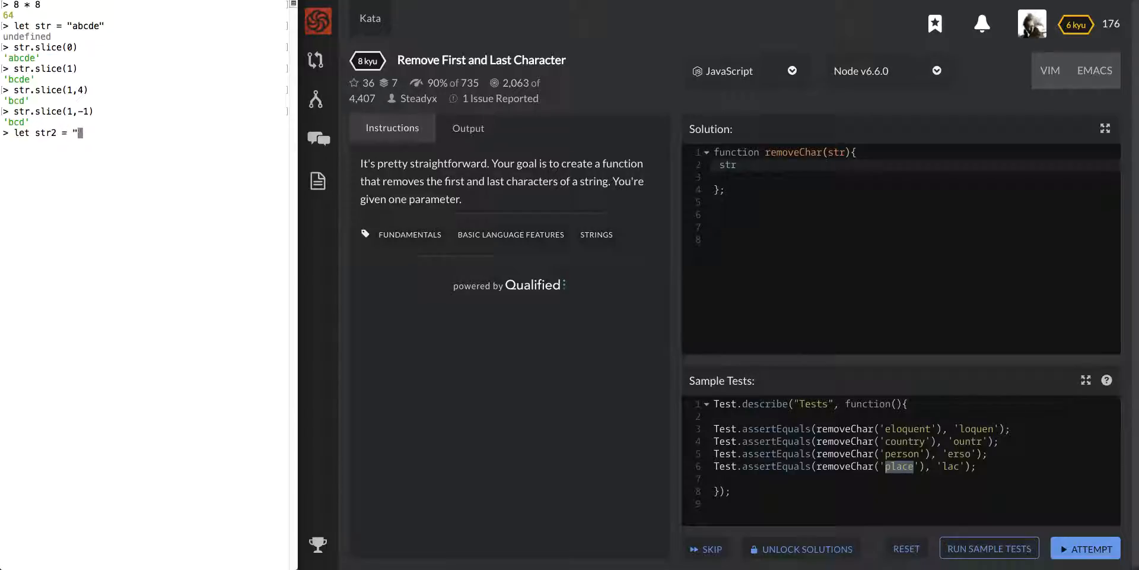
text(sdfowjehwohefjwohef)
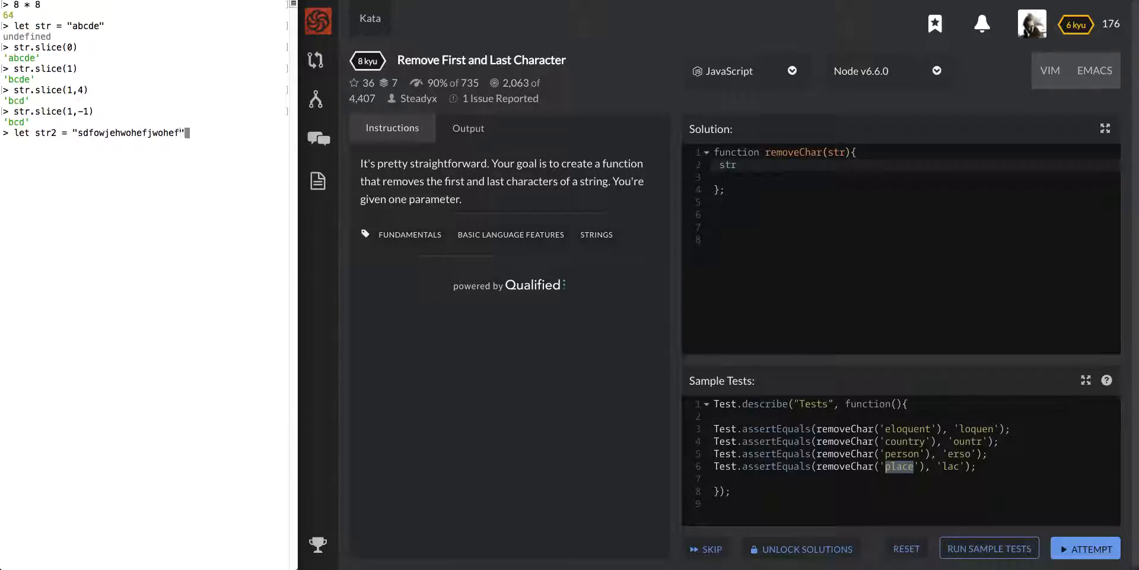
key(Enter)
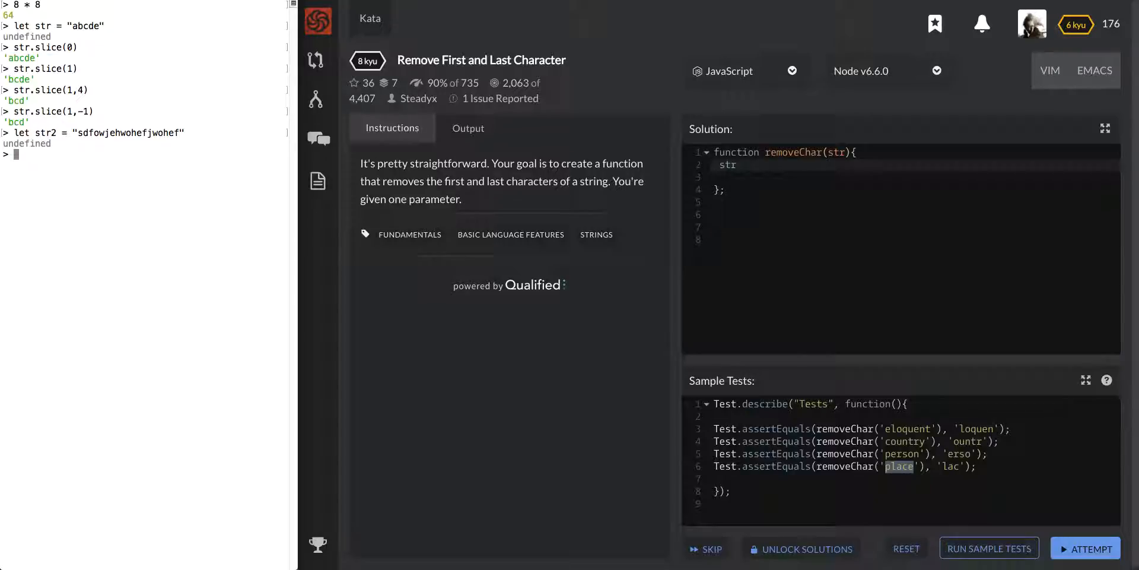
Step: Evaluate str2.slice(1,-1) to strip its first and last characters
text(str2.slice)
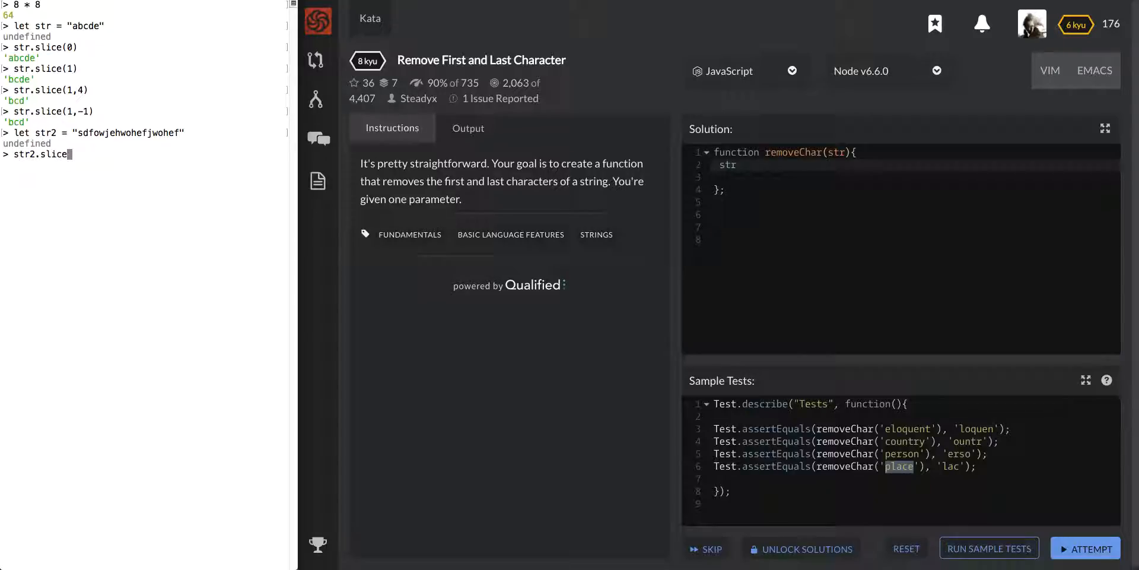
text(1)
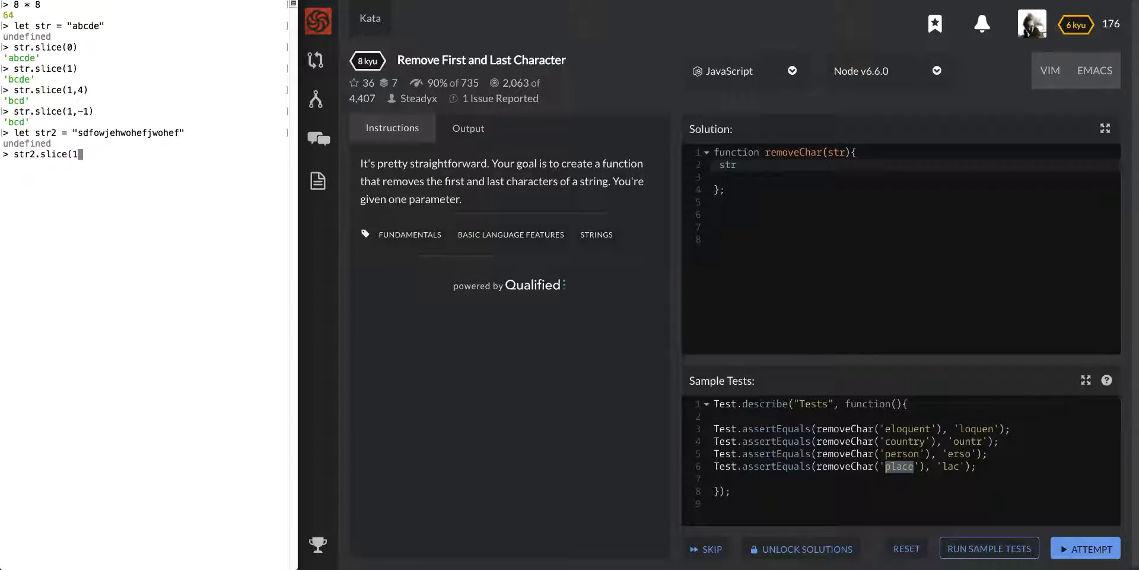
text(,)
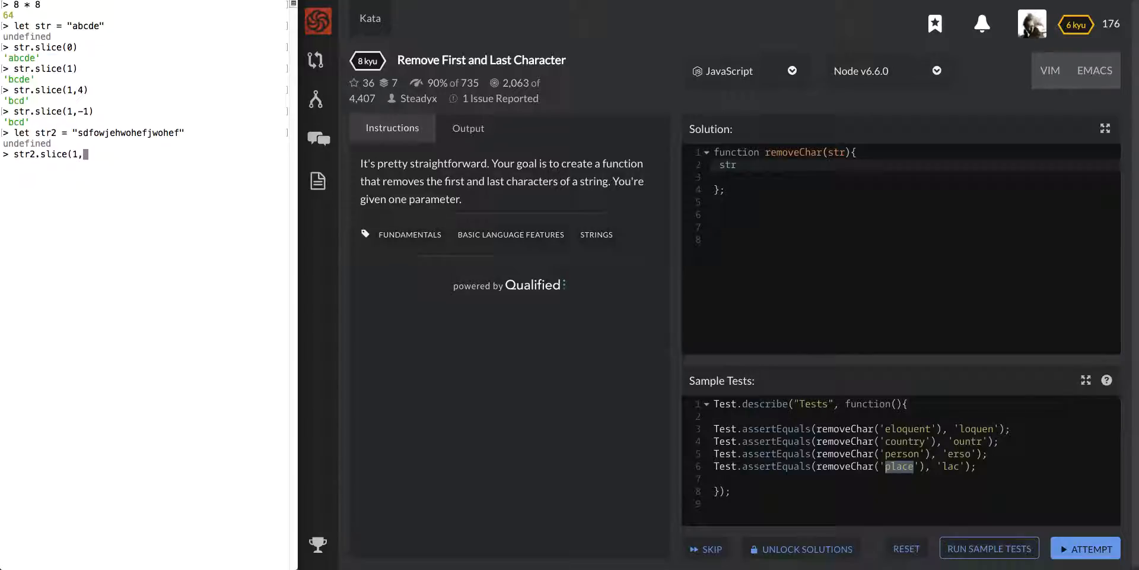
text(-1)
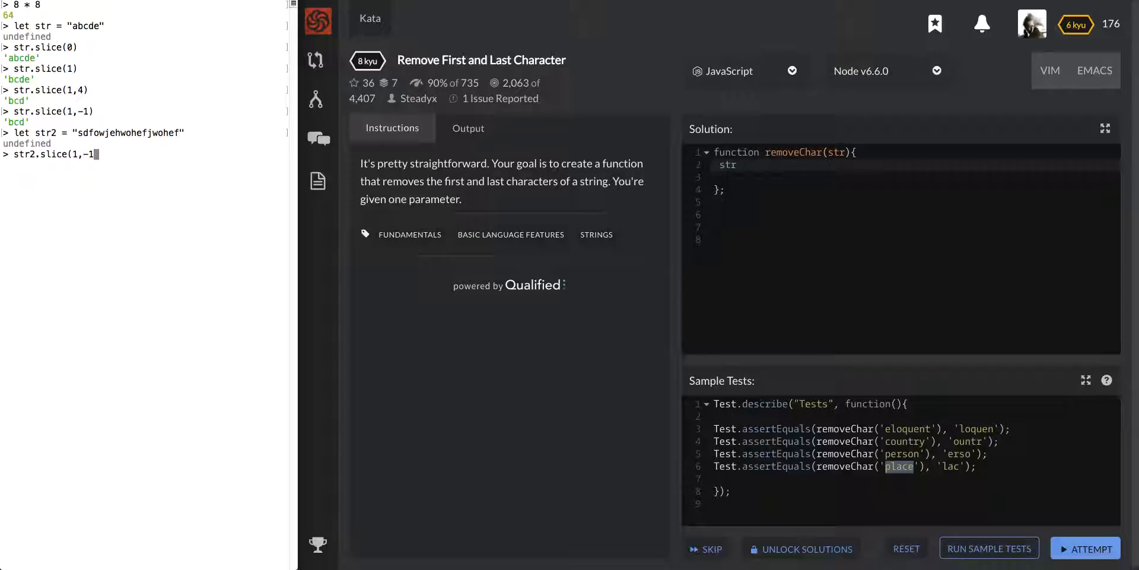
text())
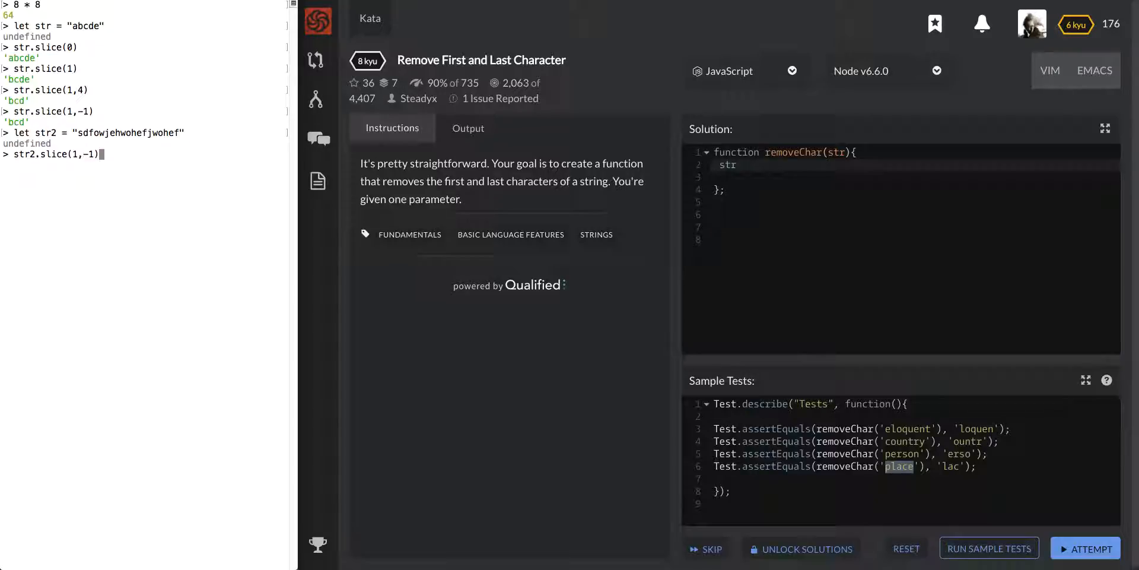
key(Enter)
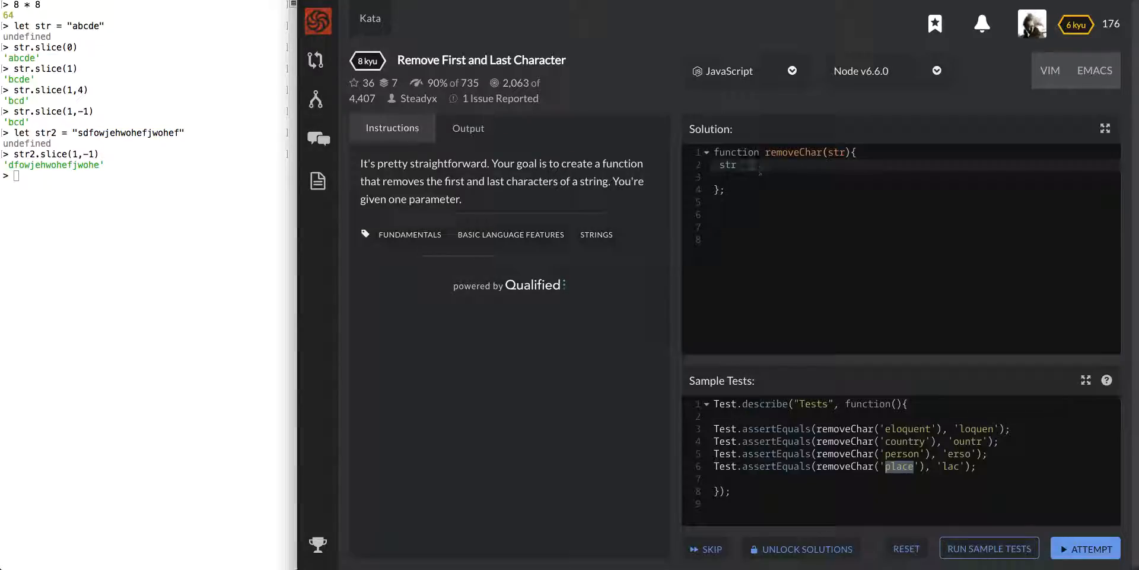
Step: Write return str.slice(1,-1) as the solution, pass all 10 tests and submit it as final
text(return)
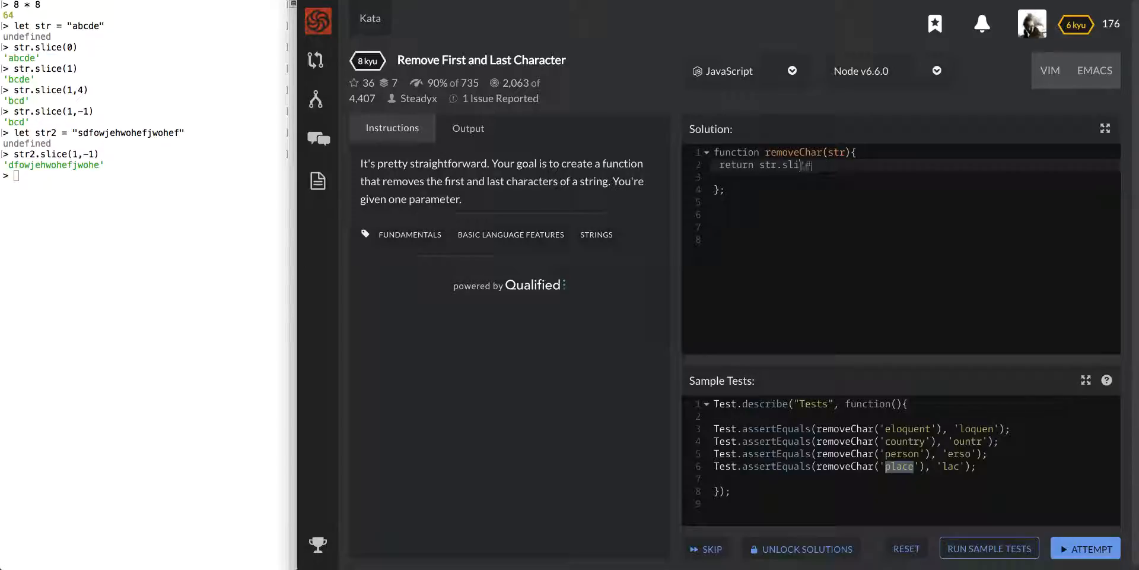
text(ce(1,-1);)
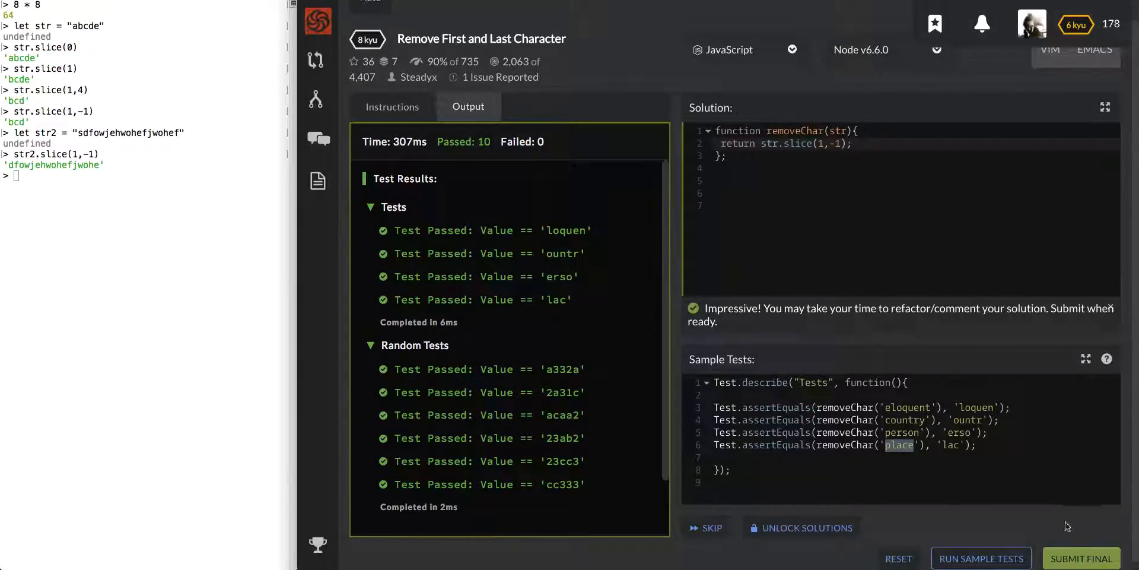
click(1090, 558)
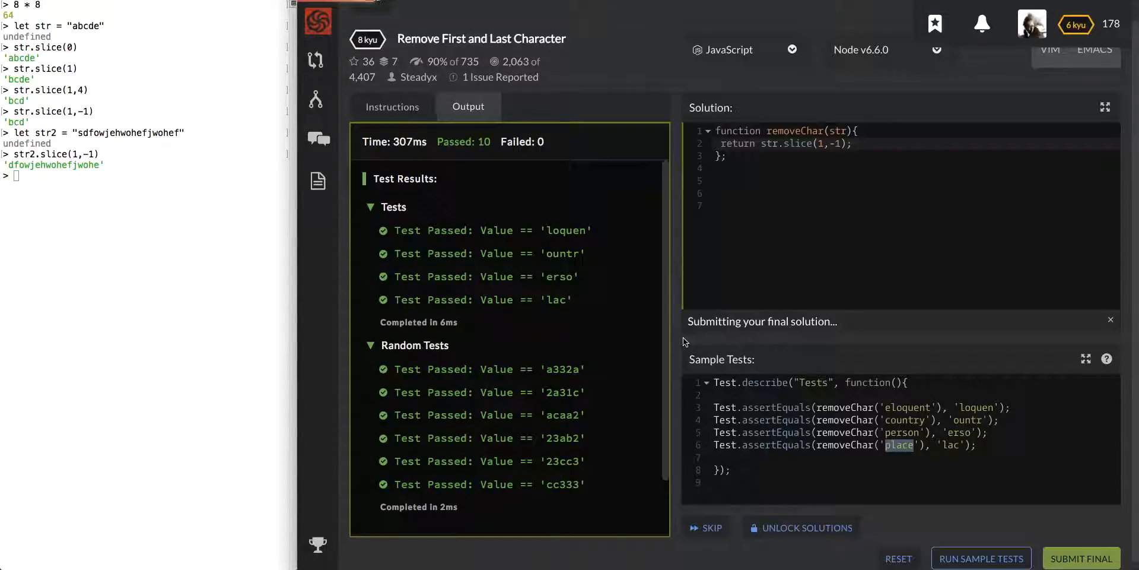
click(1083, 557)
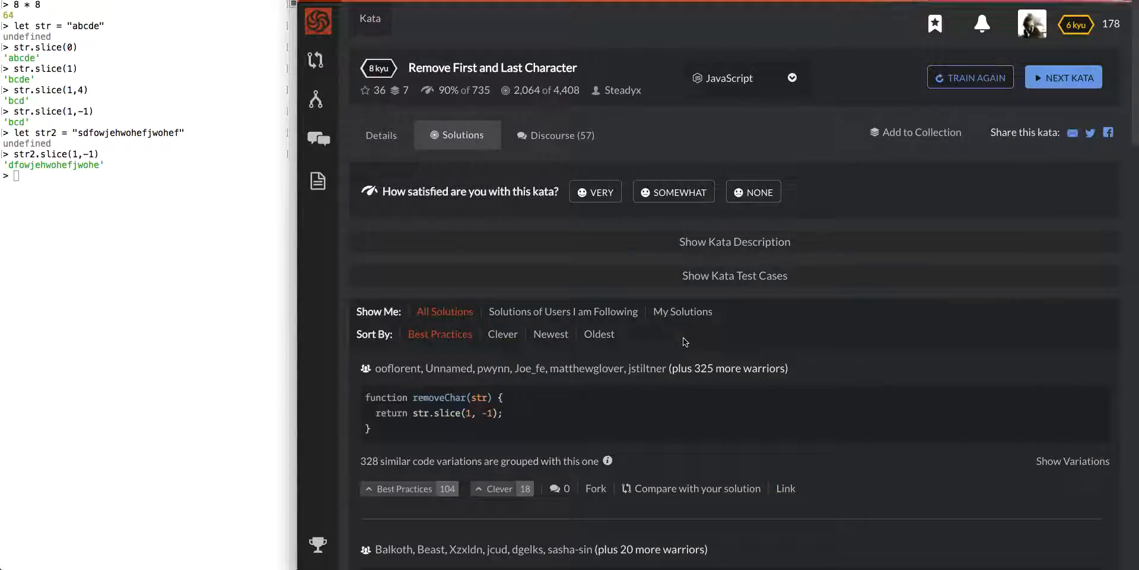